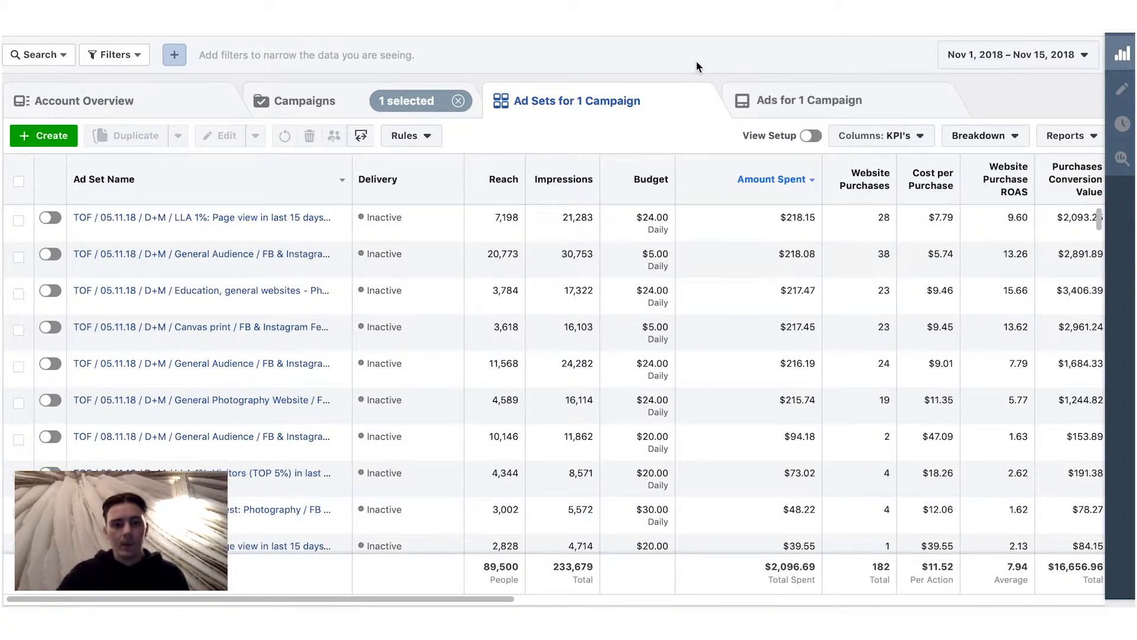
{"action": "mouse_move", "coordinate": [709, 436]}
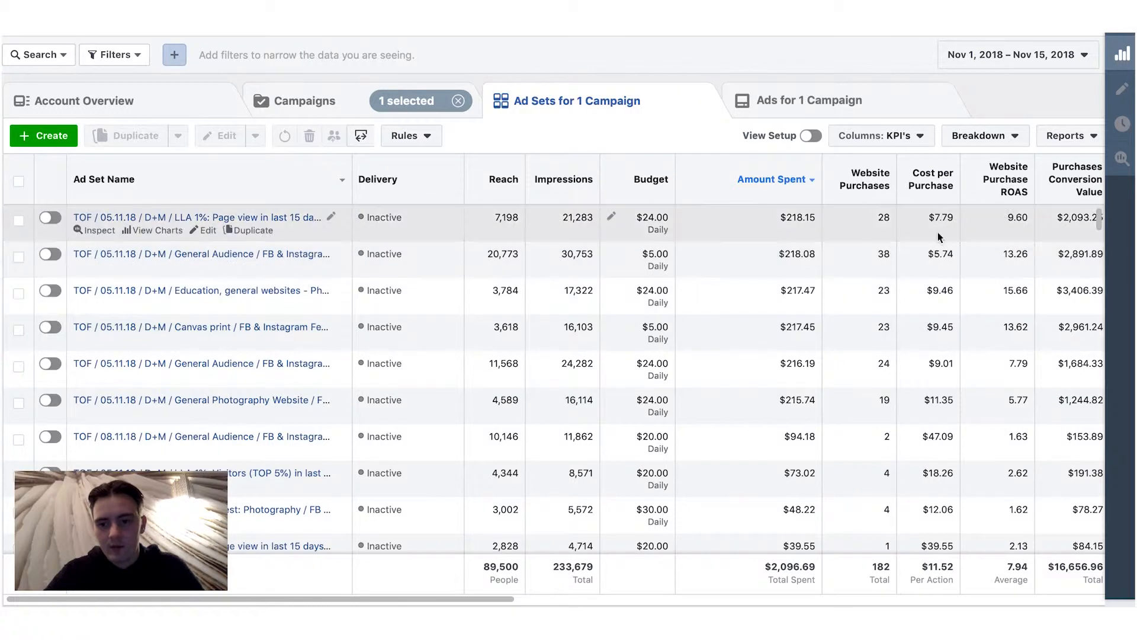
{"action": "mouse_move", "coordinate": [943, 302]}
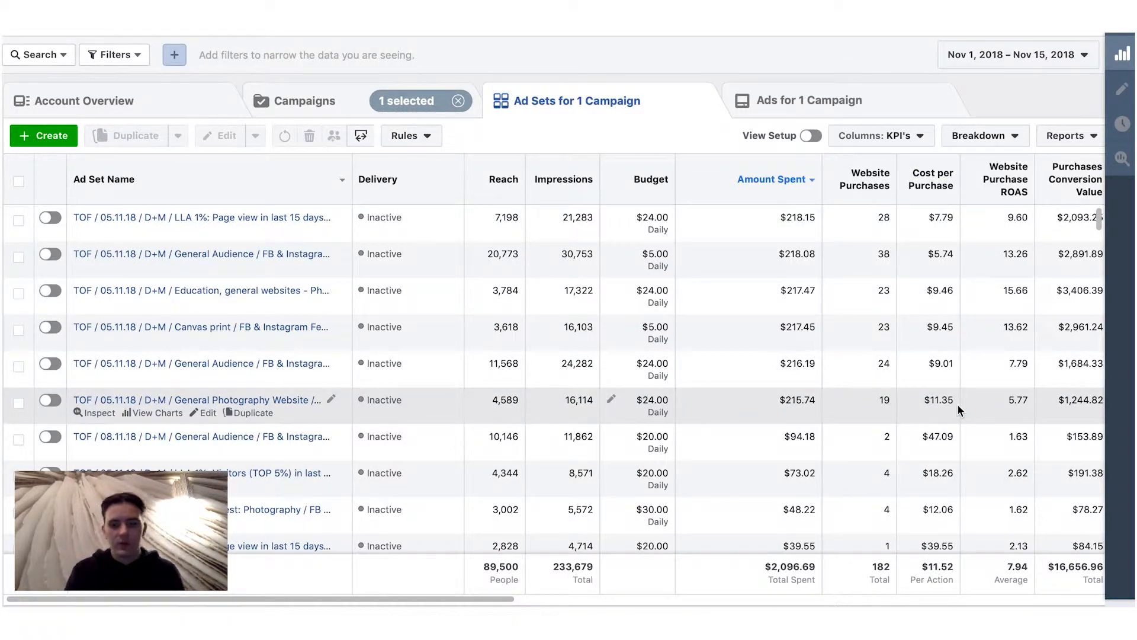
{"action": "mouse_move", "coordinate": [1004, 571]}
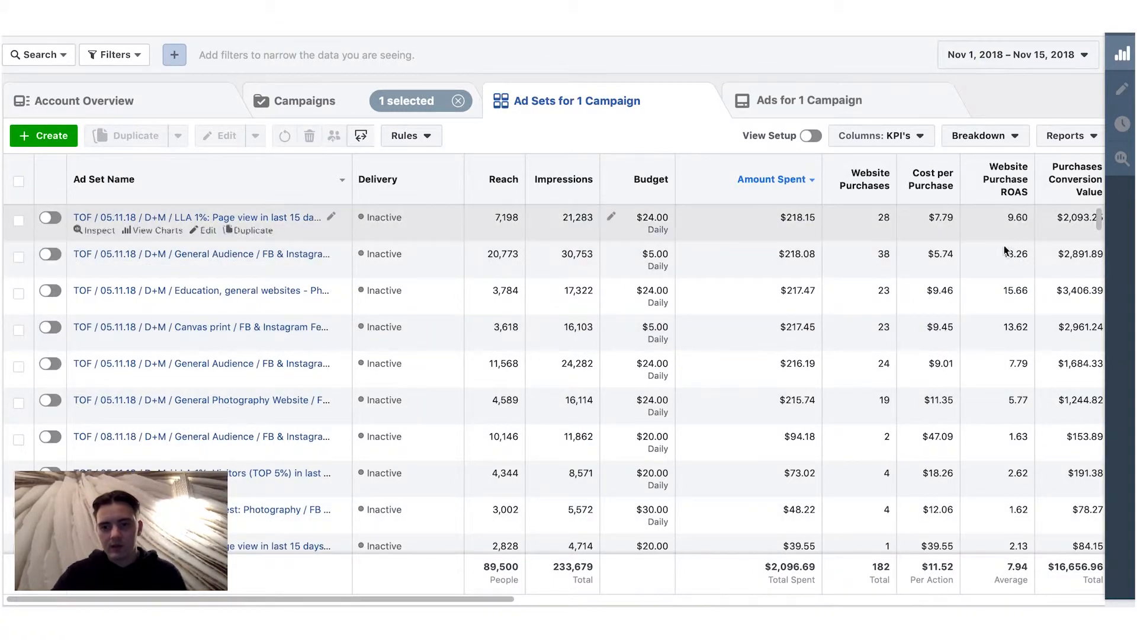
{"action": "mouse_move", "coordinate": [960, 503]}
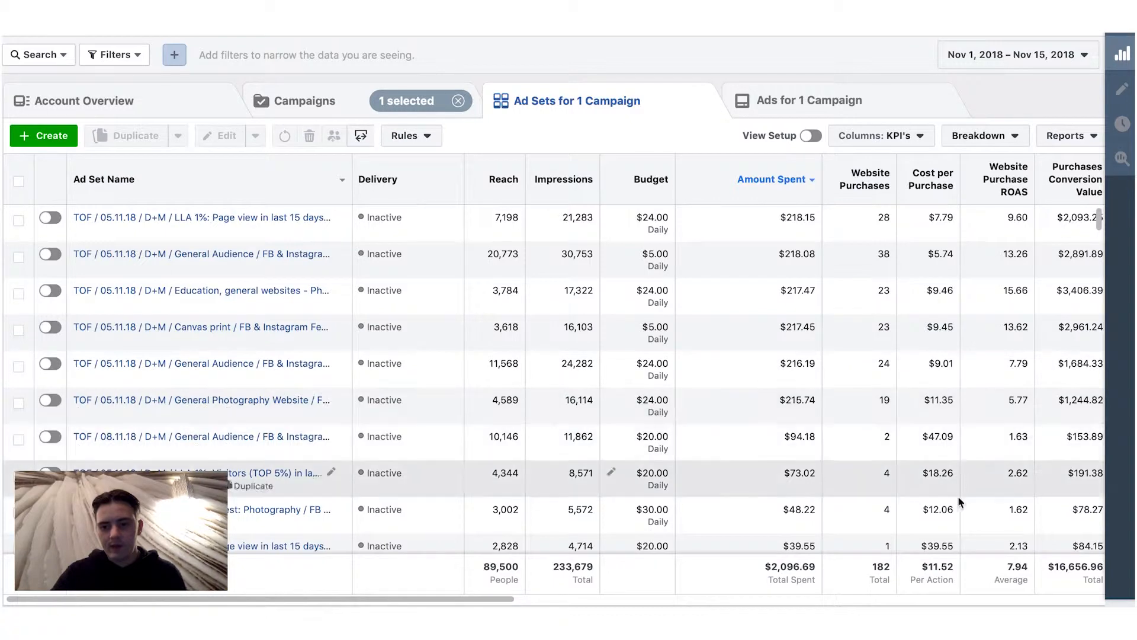
{"action": "mouse_move", "coordinate": [1005, 223]}
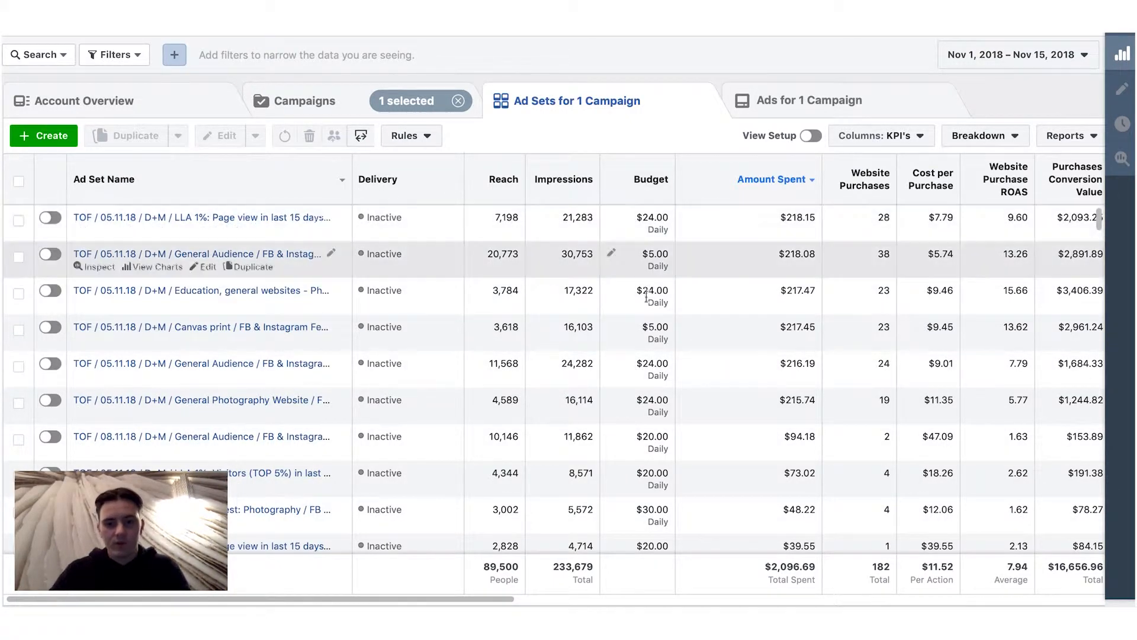
{"action": "mouse_move", "coordinate": [651, 179]}
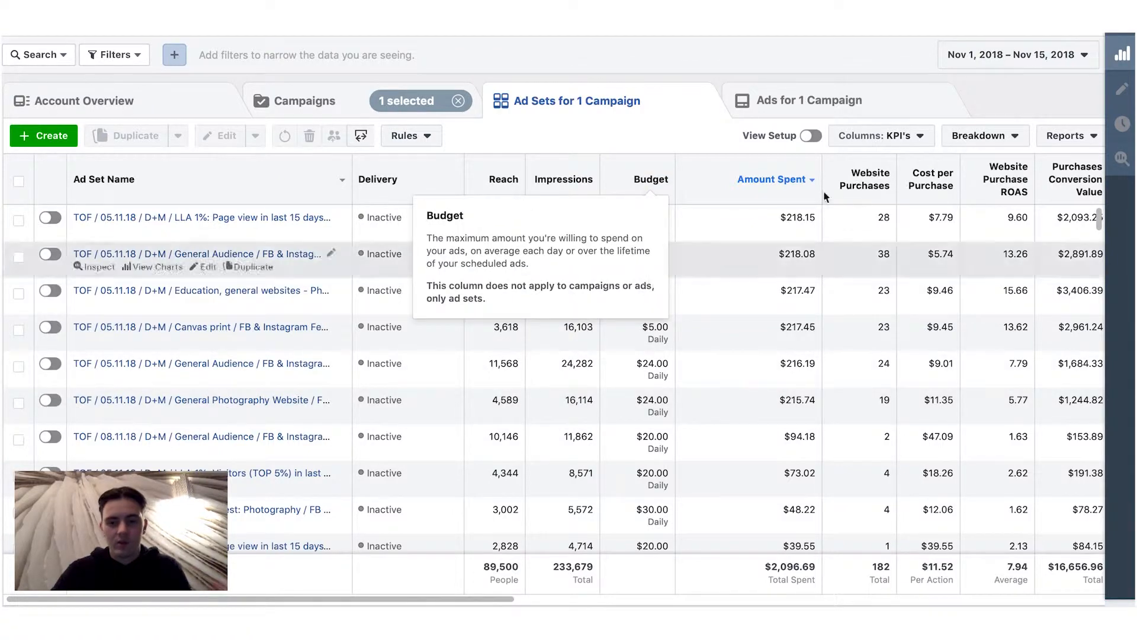
{"action": "mouse_move", "coordinate": [650, 83]}
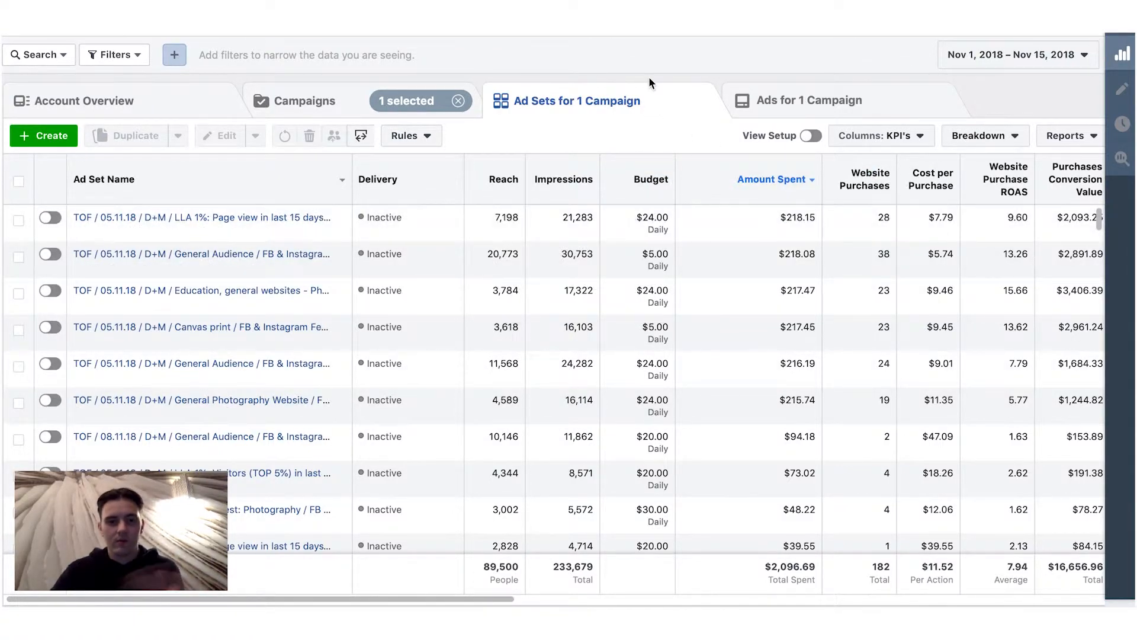
{"action": "mouse_move", "coordinate": [769, 292]}
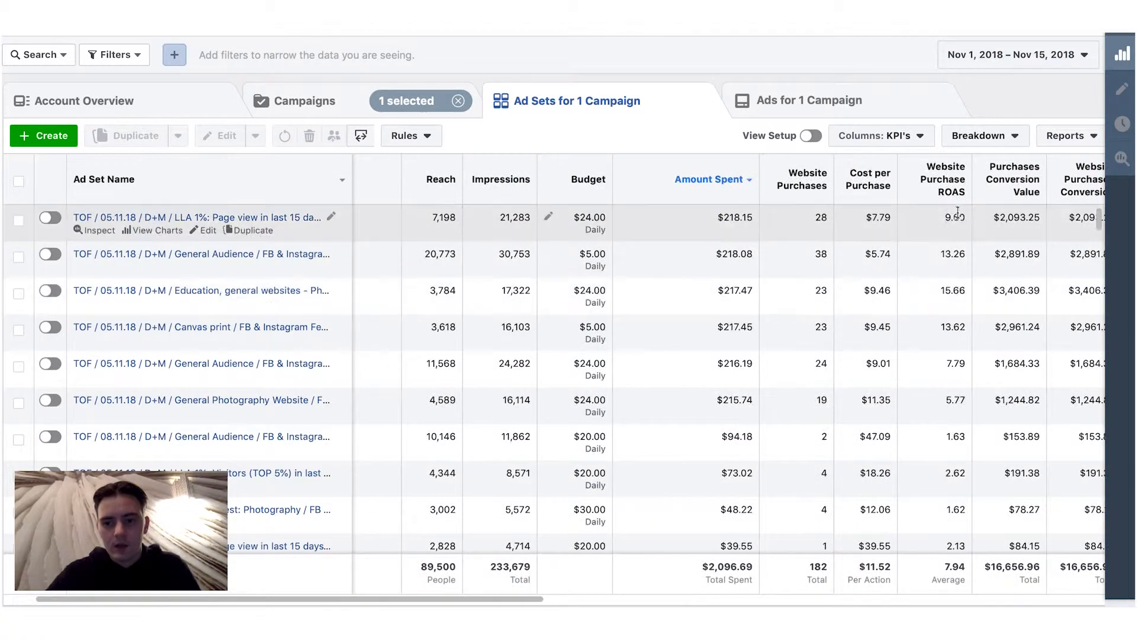
{"action": "mouse_move", "coordinate": [970, 313]}
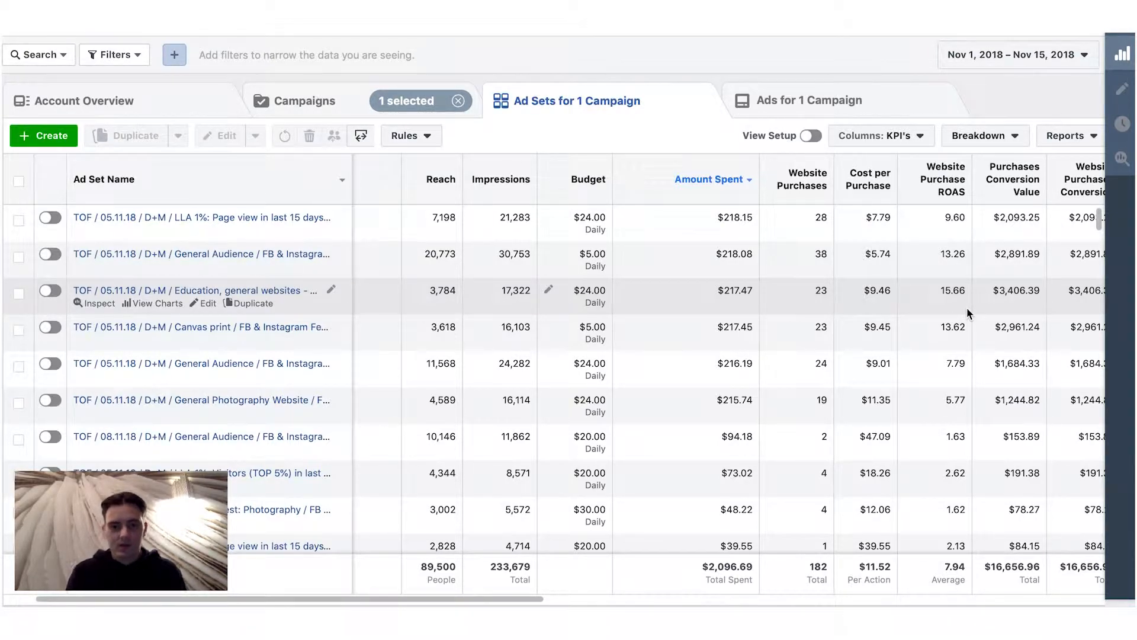
{"action": "mouse_move", "coordinate": [891, 289]}
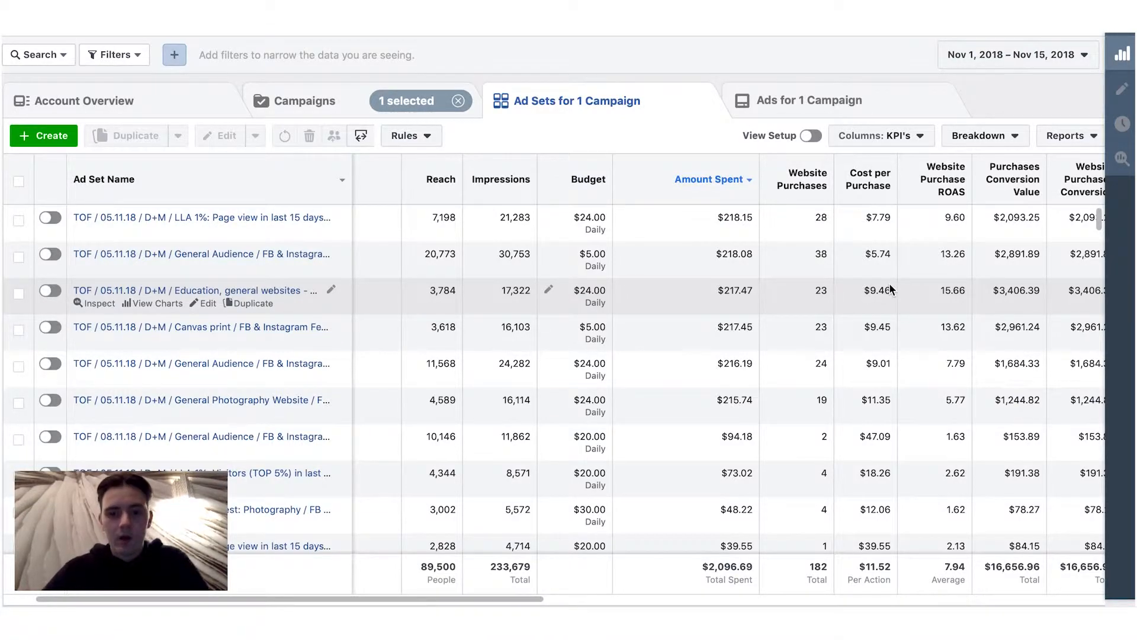
{"action": "scroll", "scroll_direction": "right", "scroll_amount": 3}
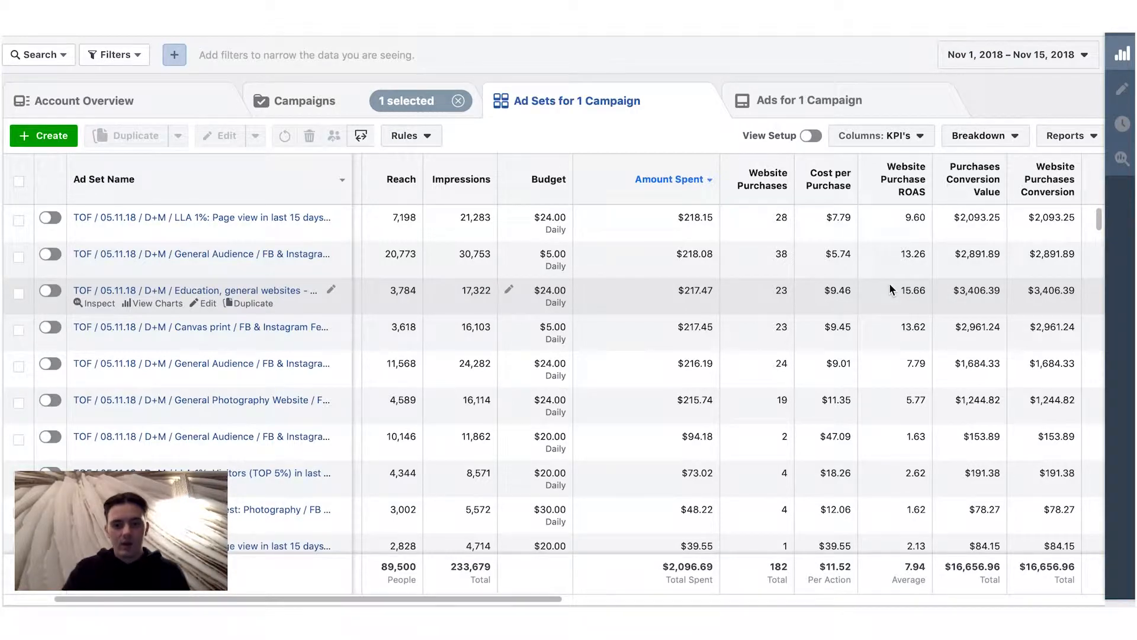
{"action": "mouse_move", "coordinate": [762, 185]}
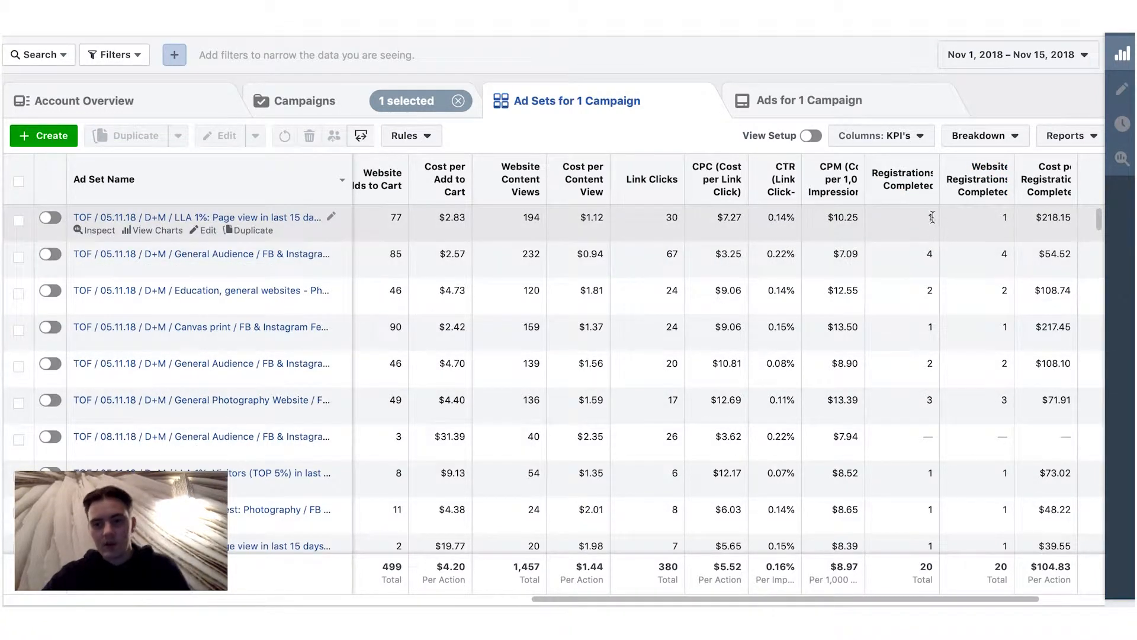
{"action": "mouse_move", "coordinate": [953, 262]}
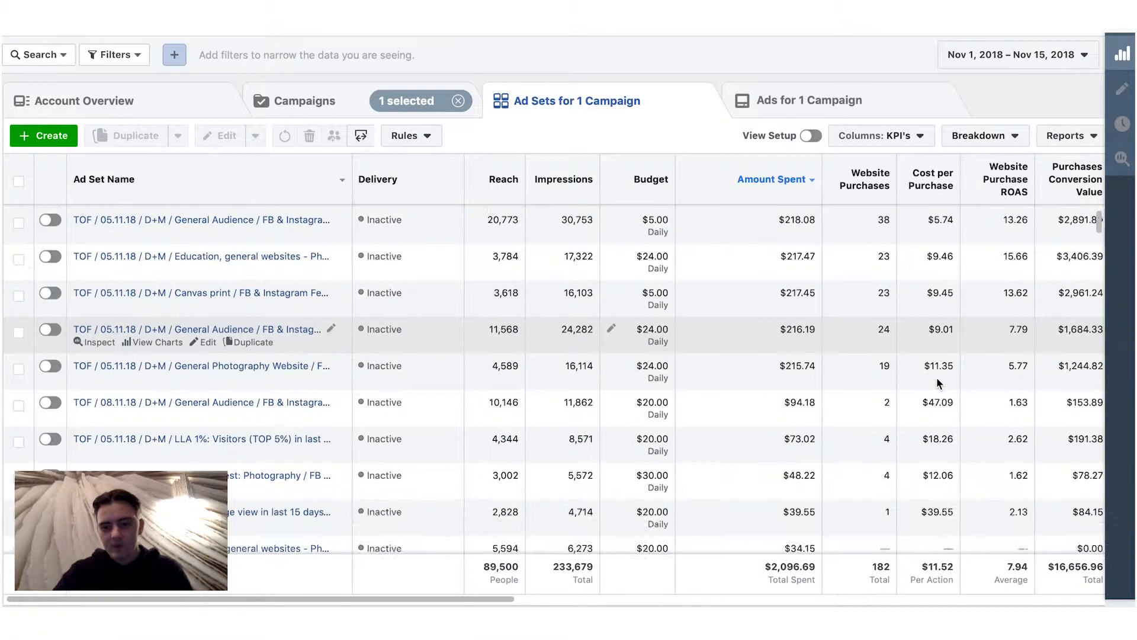
{"action": "scroll", "scroll_direction": "right", "scroll_amount": 3}
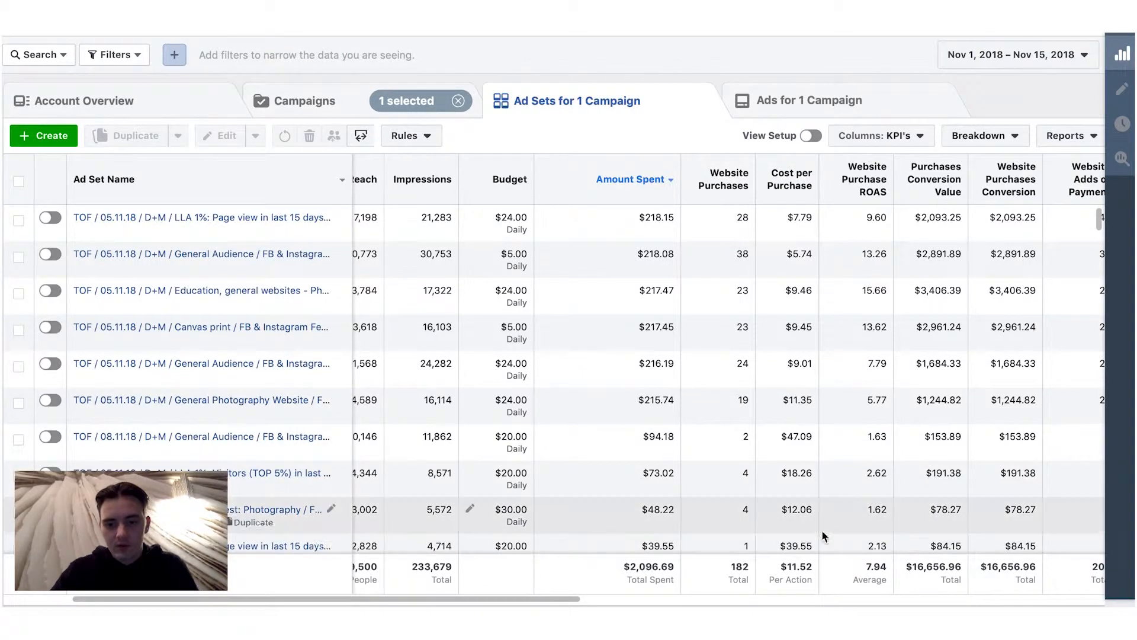
{"action": "scroll", "scroll_direction": "right", "scroll_amount": 3}
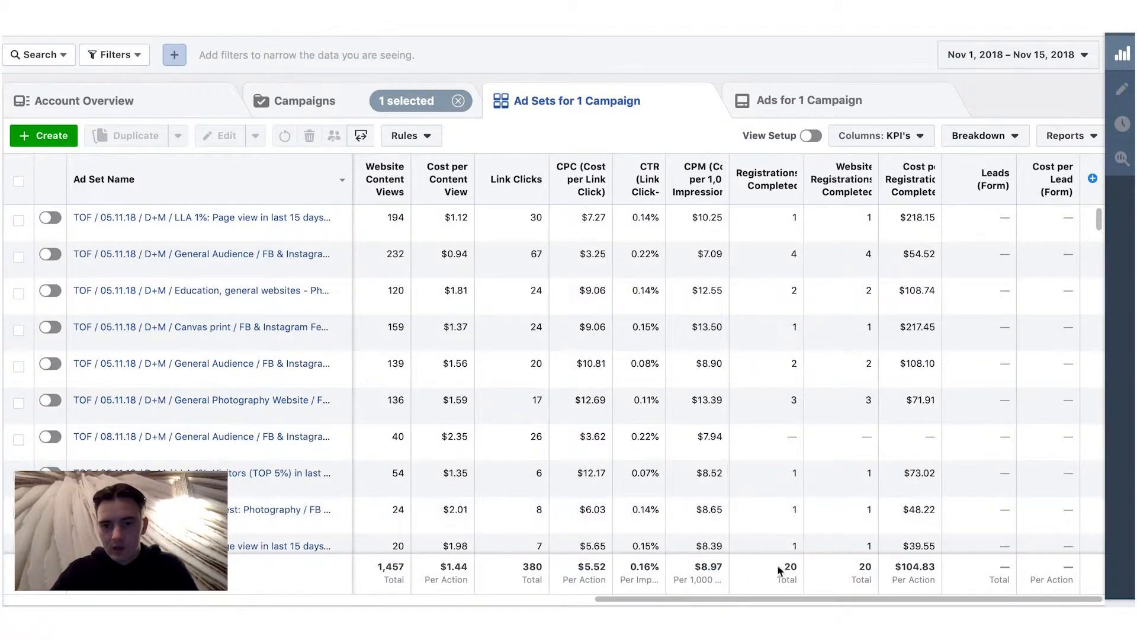
{"action": "mouse_move", "coordinate": [767, 179]}
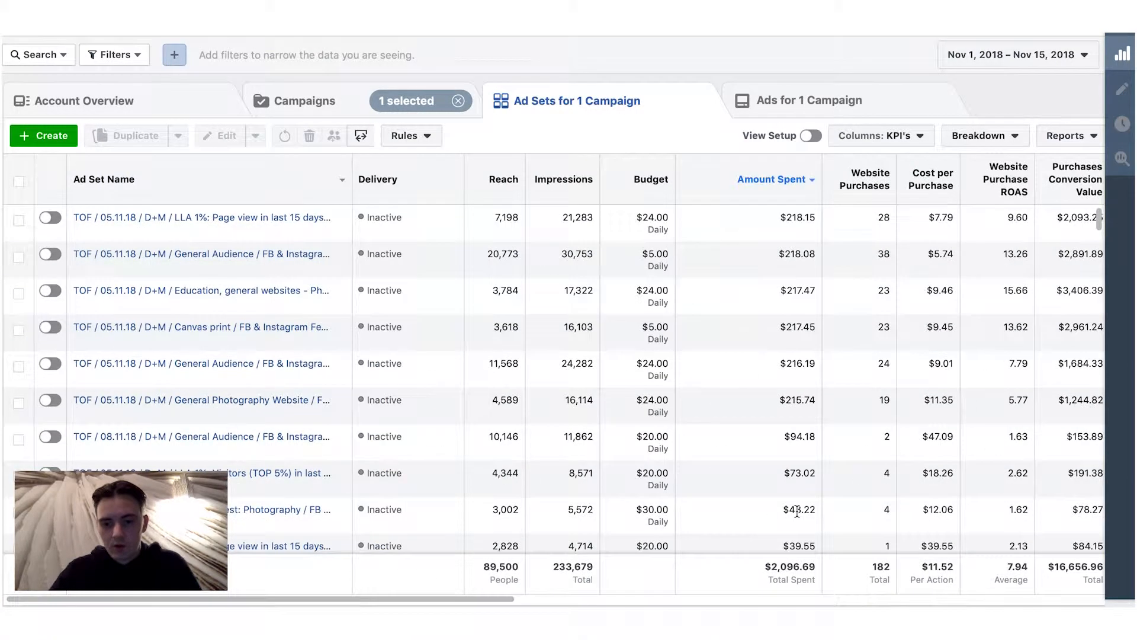
{"action": "scroll", "scroll_direction": "down", "scroll_amount": 3}
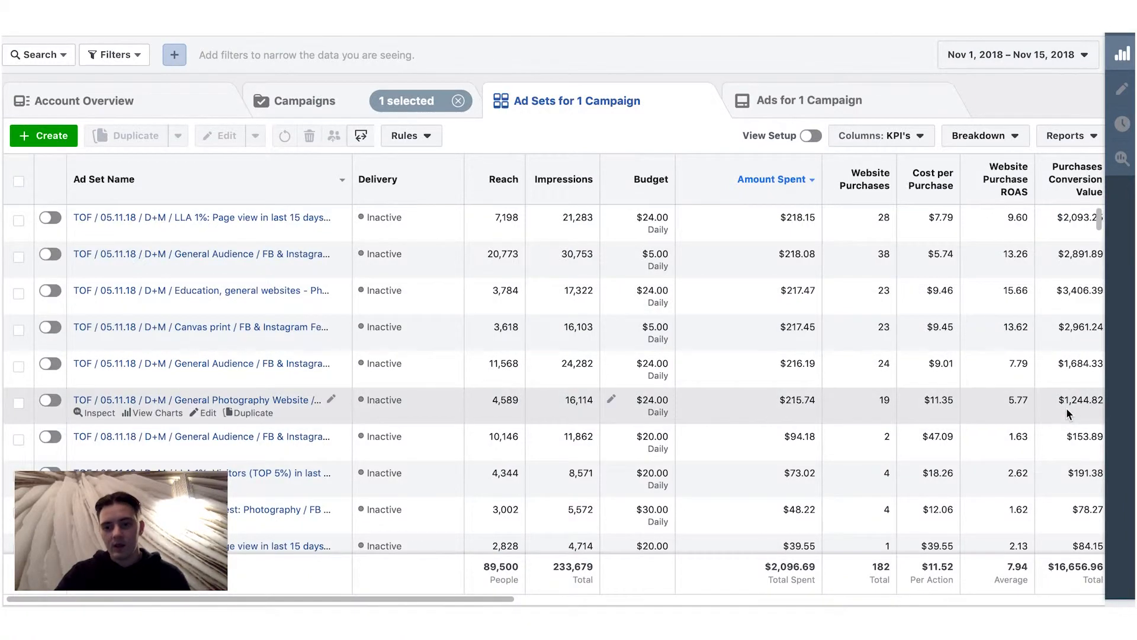
{"action": "scroll", "scroll_direction": "down", "scroll_amount": 3}
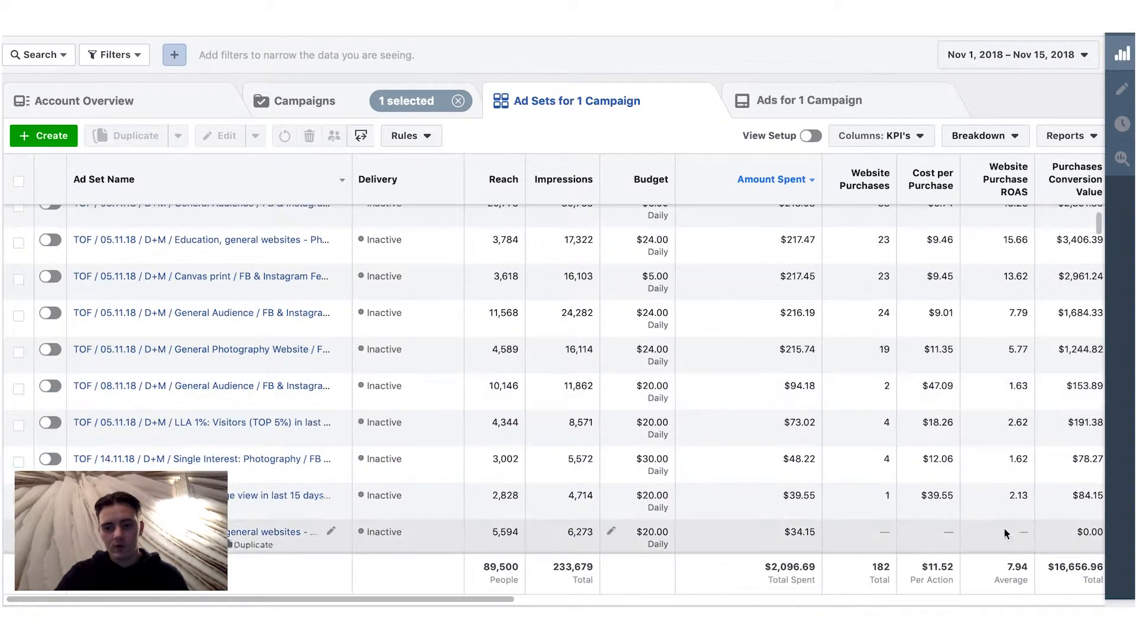